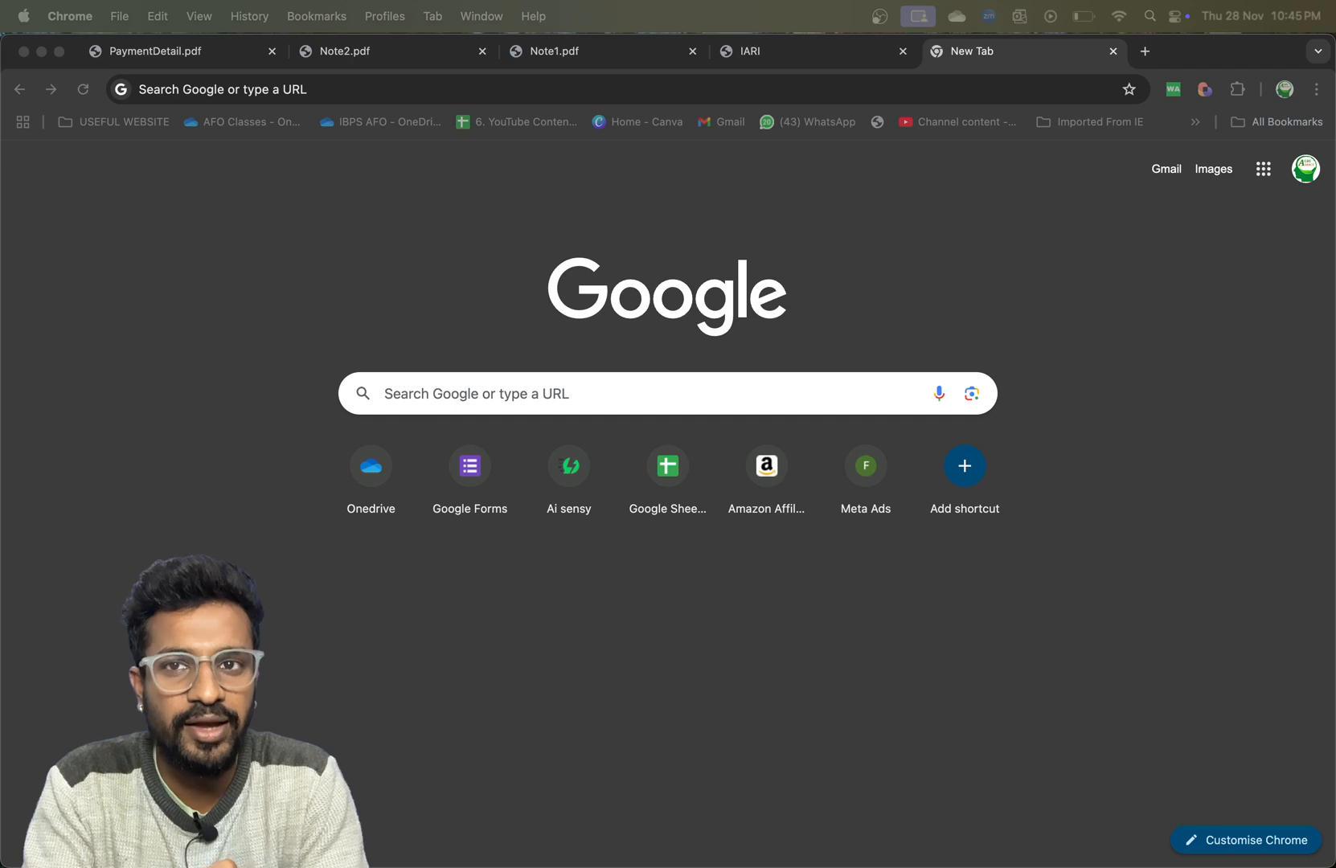
{"action": "mouse_move", "coordinate": [763, 180]}
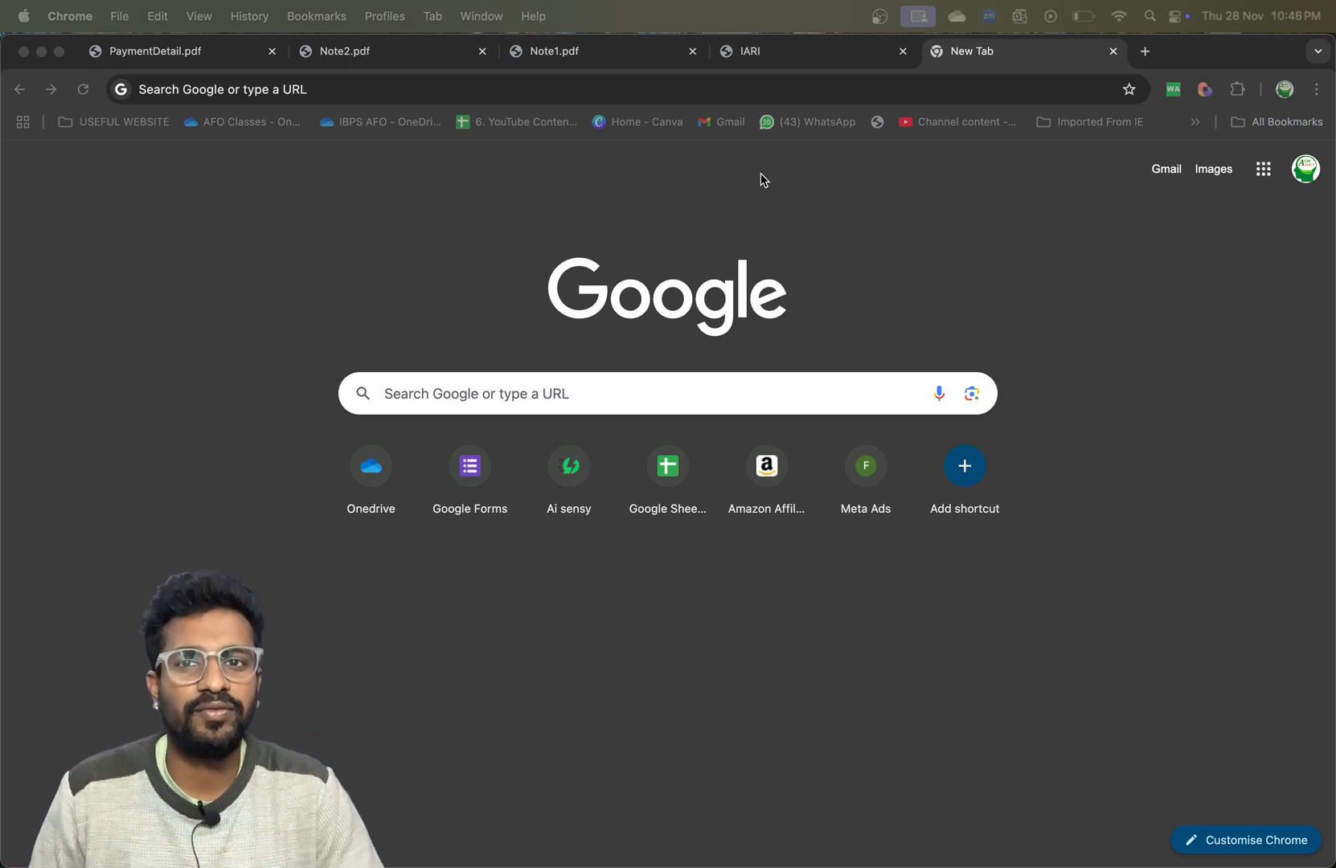
- Search Google for 'iari aums' to find The Graduate School-IARI site
{"action": "type", "text": "iari aums"}
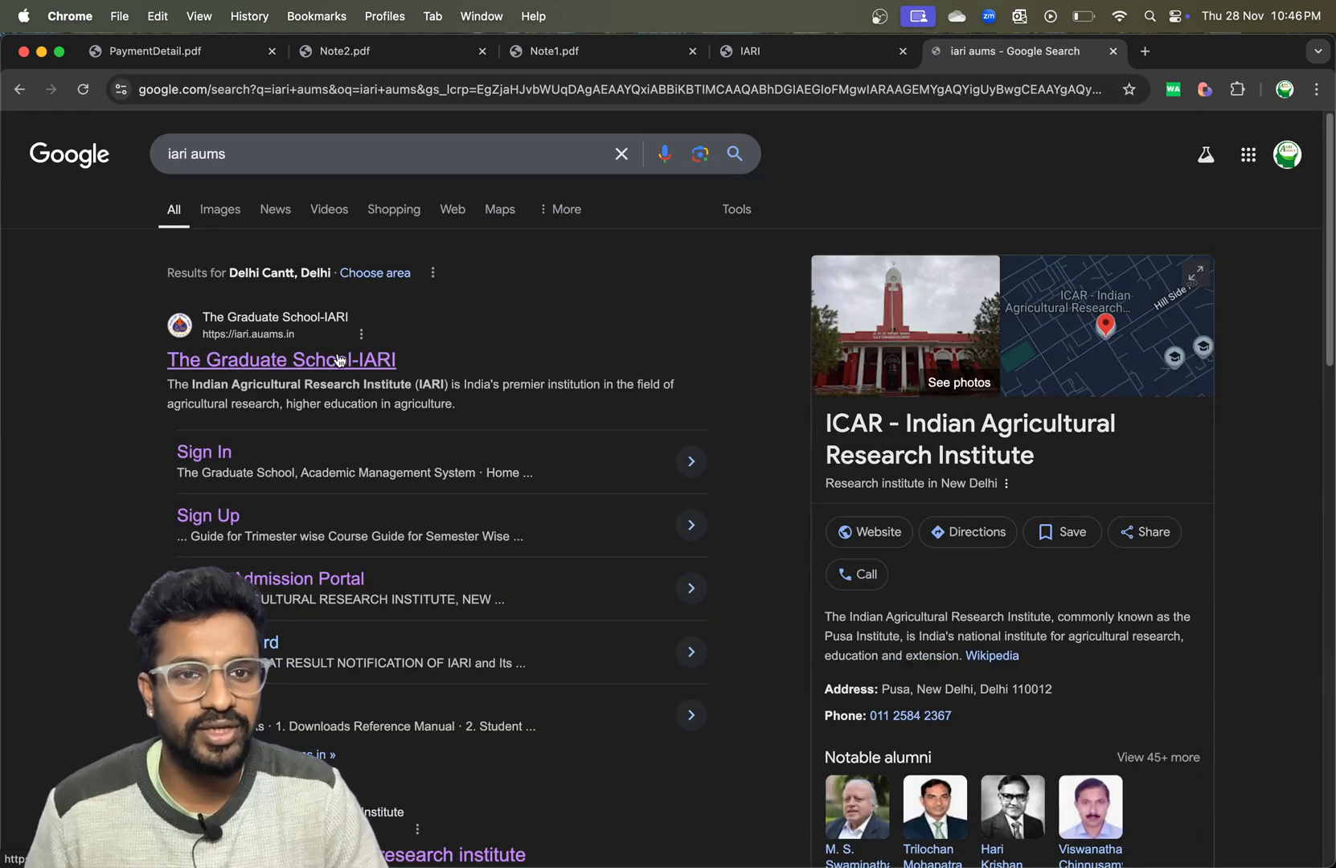
- Go to The Graduate School-IARI website and reveal its Important Links list
{"action": "left_click", "coordinate": [280, 359]}
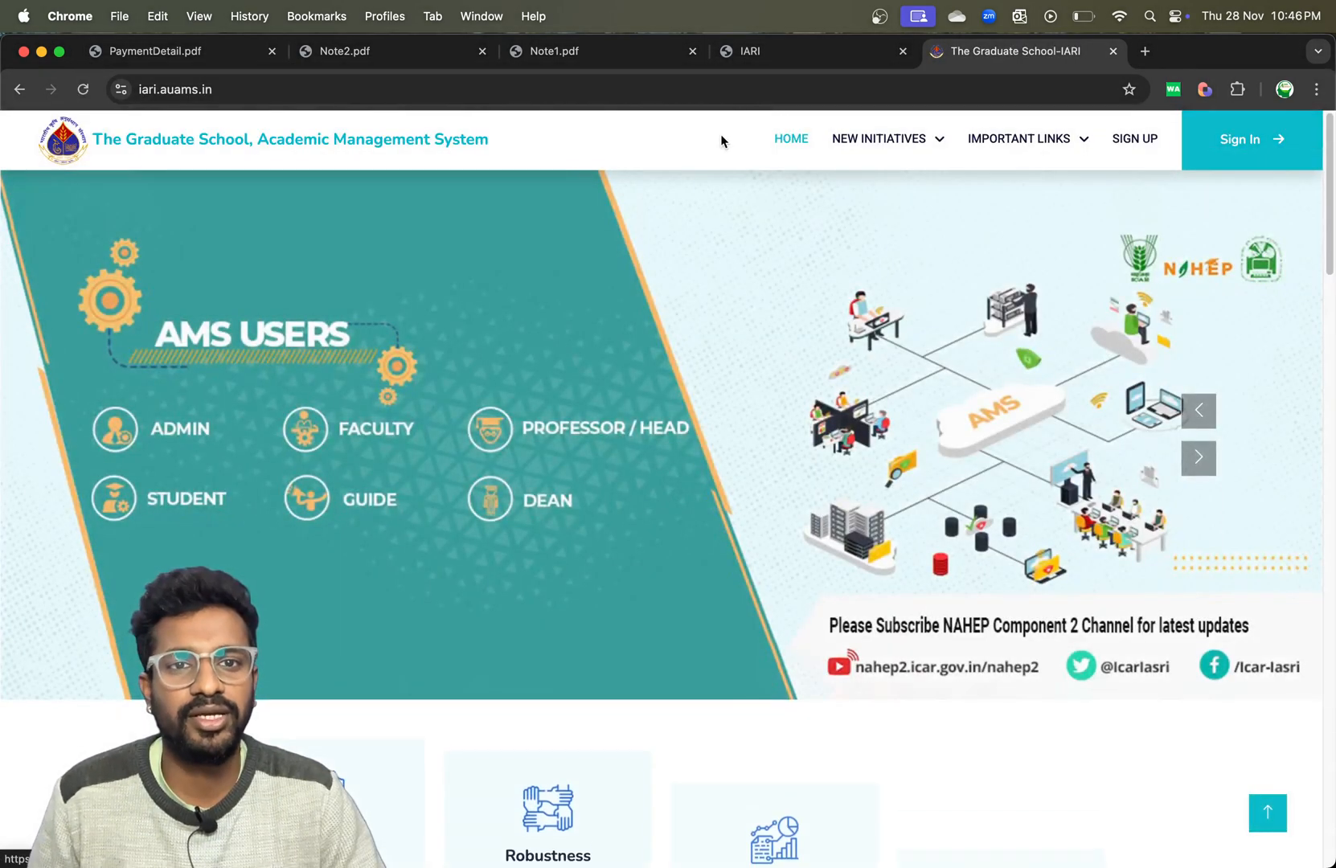
{"action": "left_click", "coordinate": [1020, 138]}
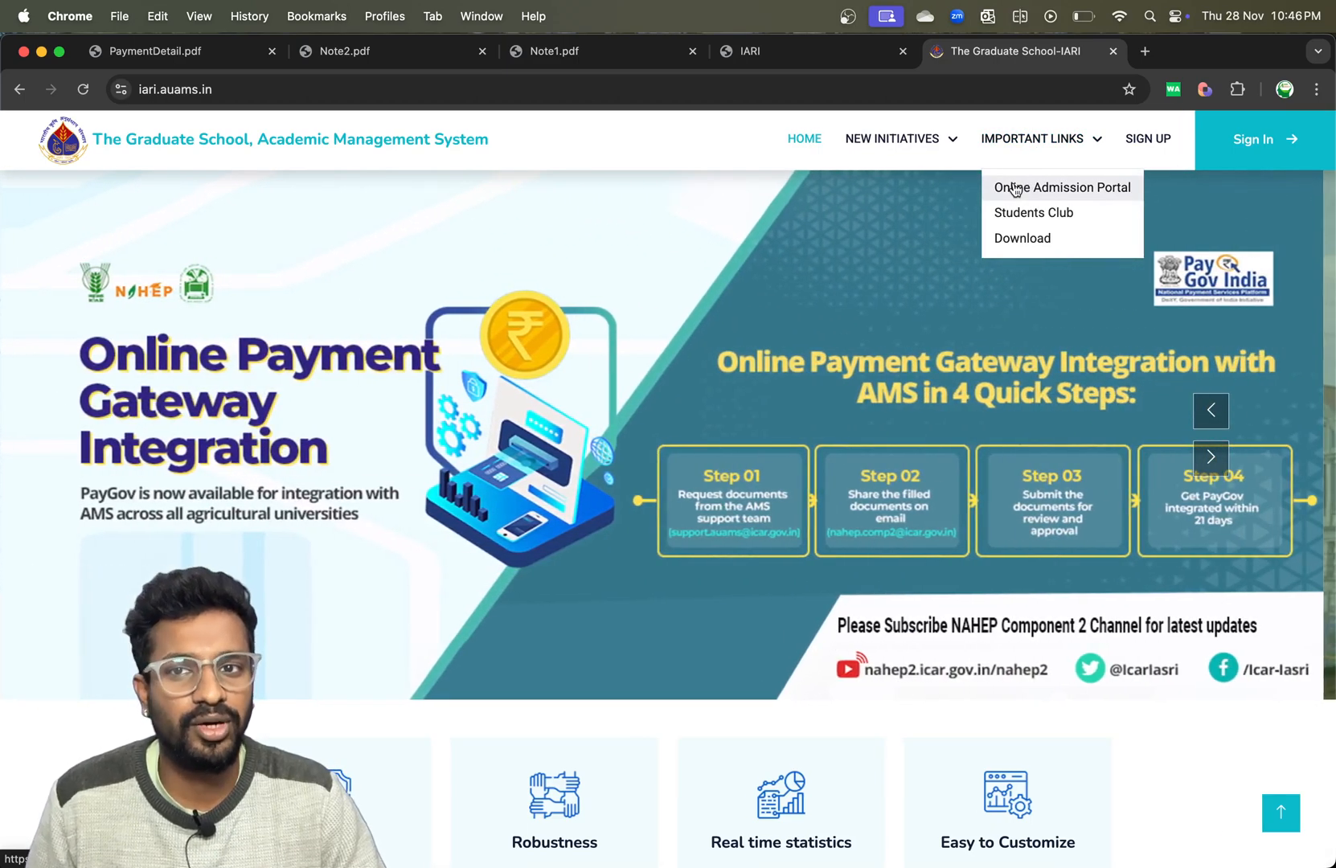
- Enter the Online Admission Portal and view the Note2 eligibility-requirements document
{"action": "left_click", "coordinate": [1062, 188]}
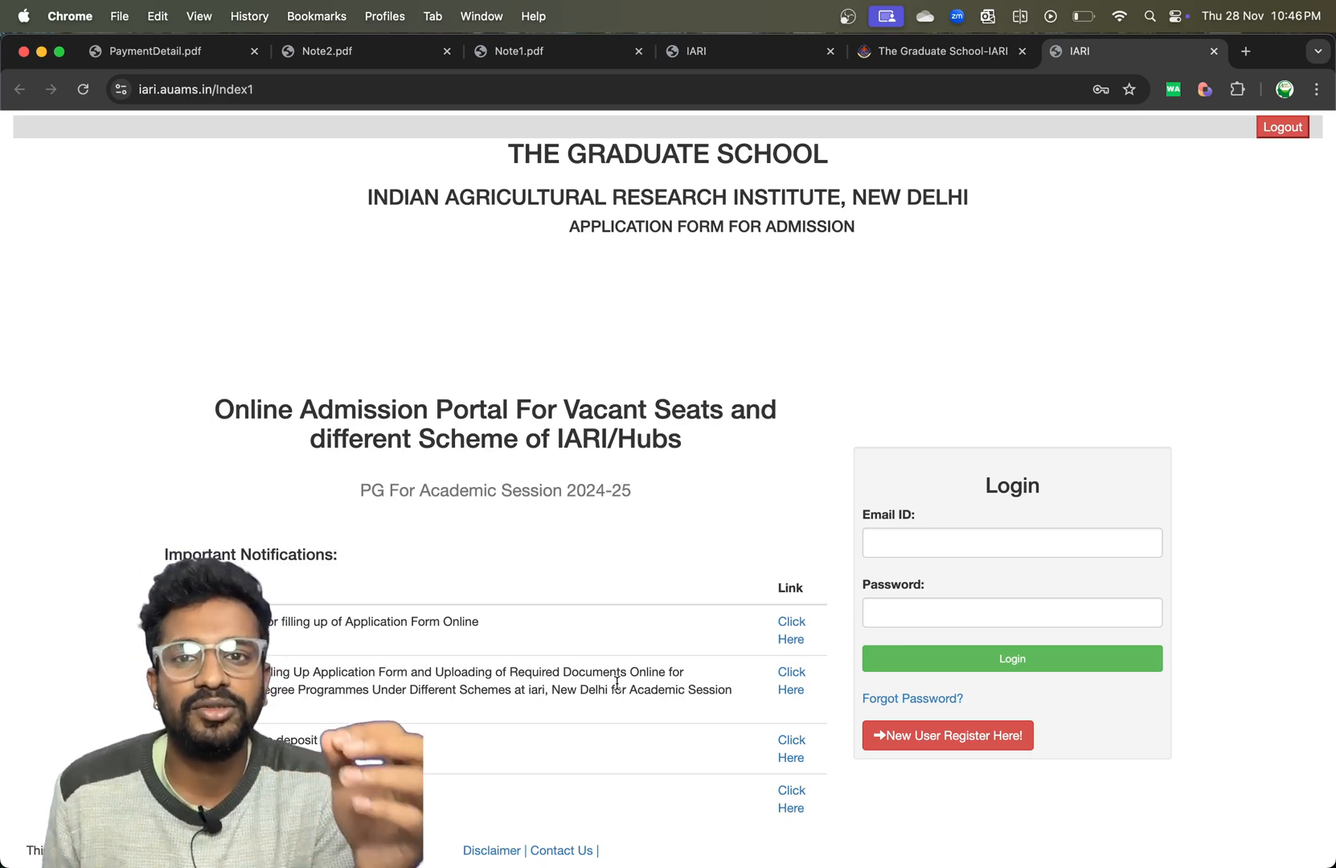
{"action": "left_click", "coordinate": [791, 630]}
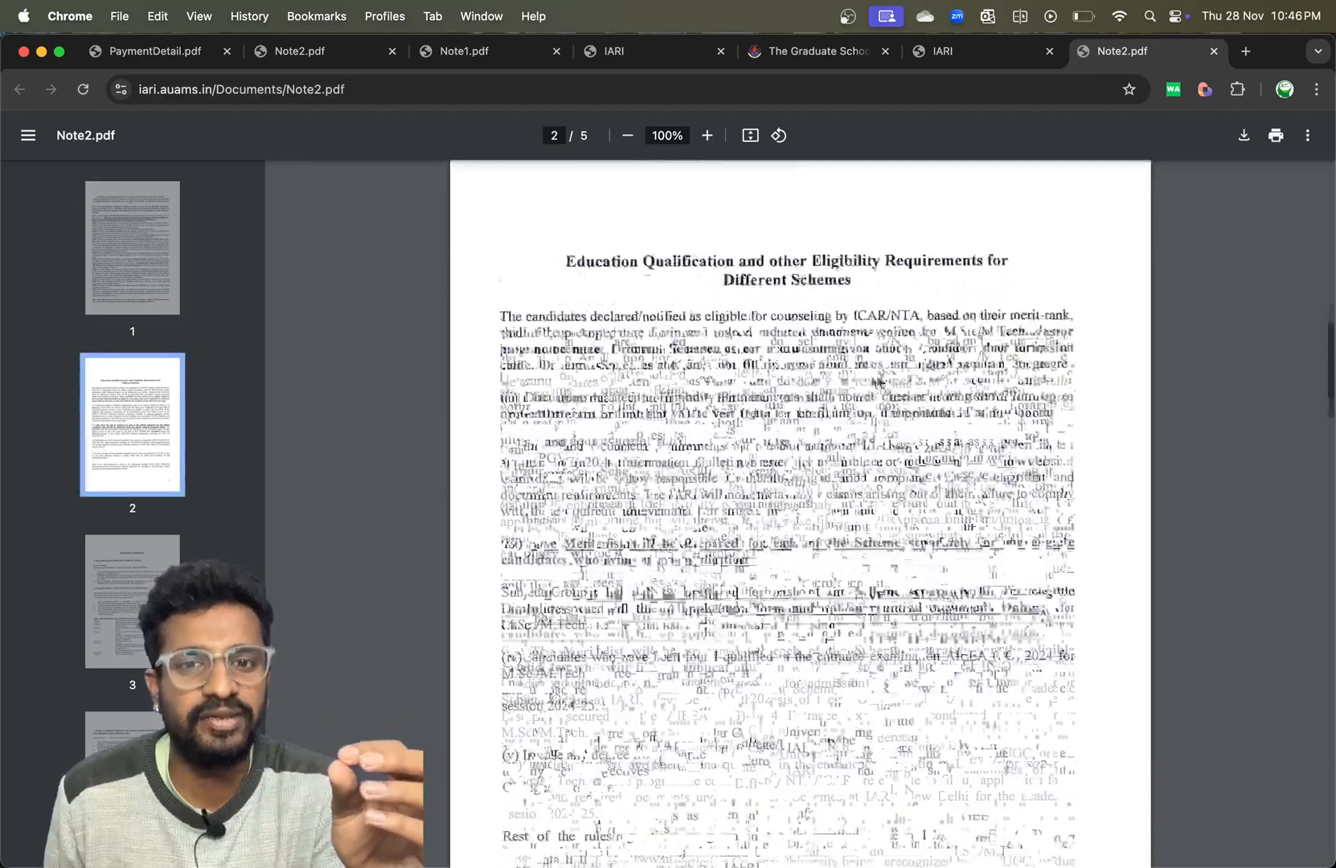
- Read through Note2.pdf's scheme-wise eligibility requirements
{"action": "scroll", "scroll_direction": "down", "scroll_amount": 3}
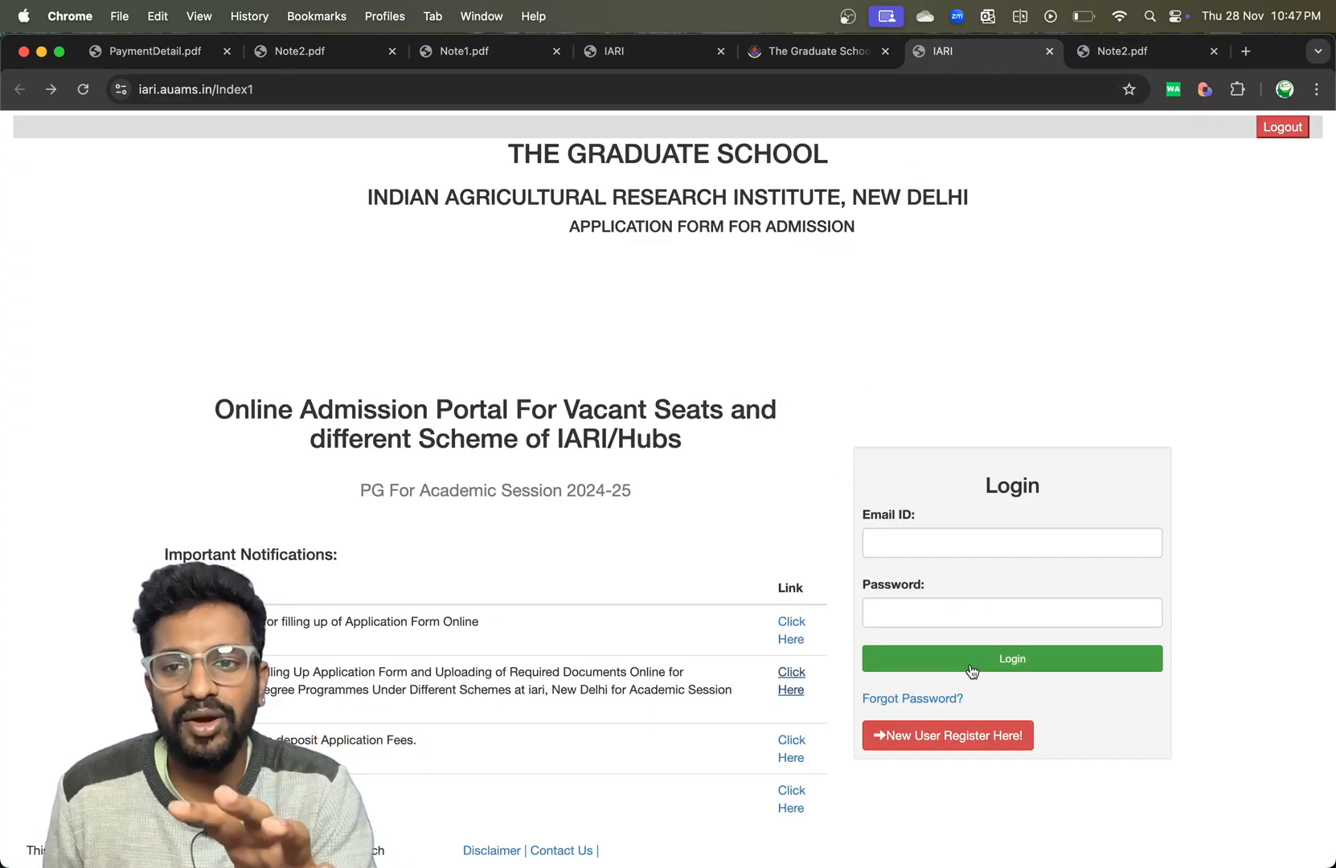
{"action": "mouse_move", "coordinate": [968, 695]}
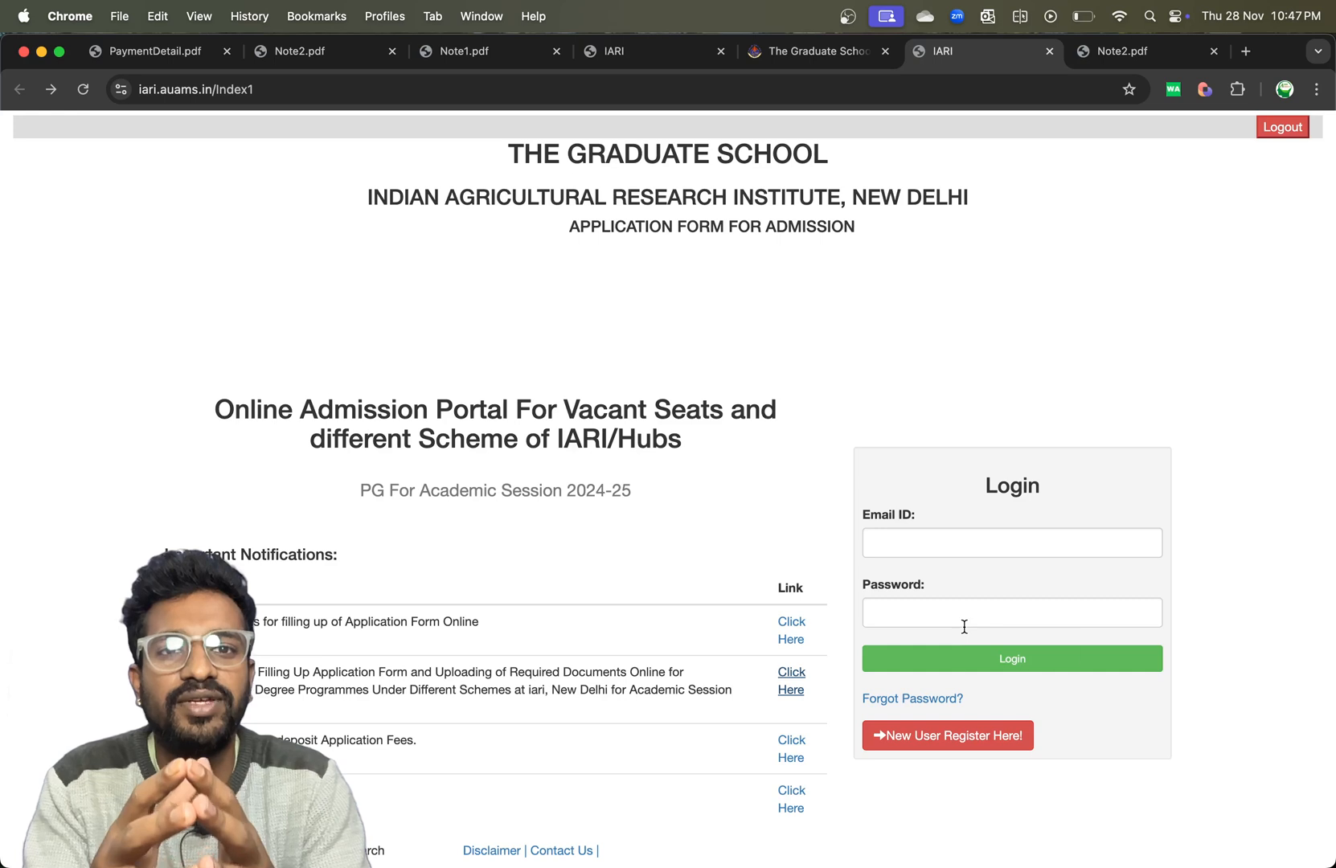
- Log in with the saved 'arjuns' account and autofilled password to reach the application form
{"action": "left_click", "coordinate": [1011, 657]}
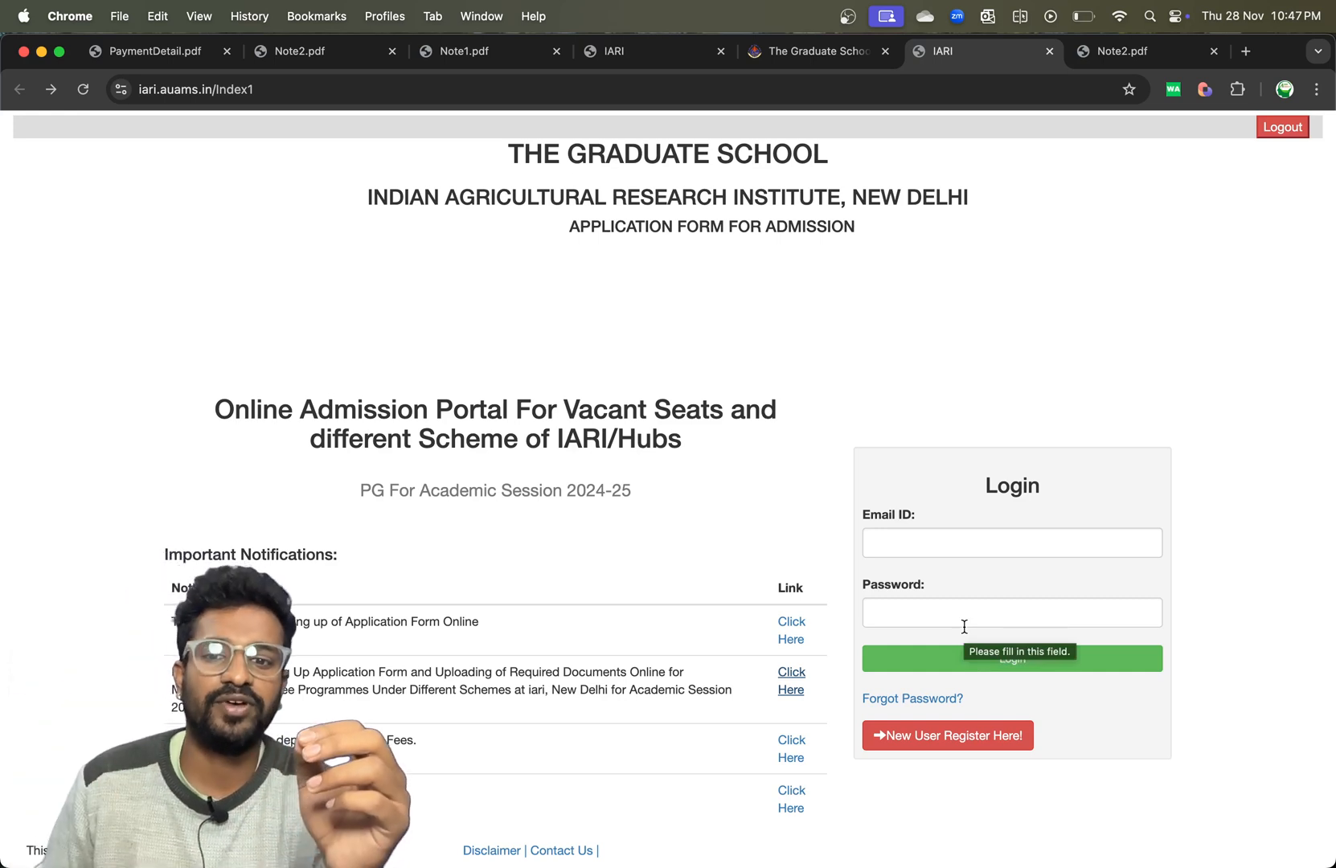
{"action": "left_click", "coordinate": [947, 735]}
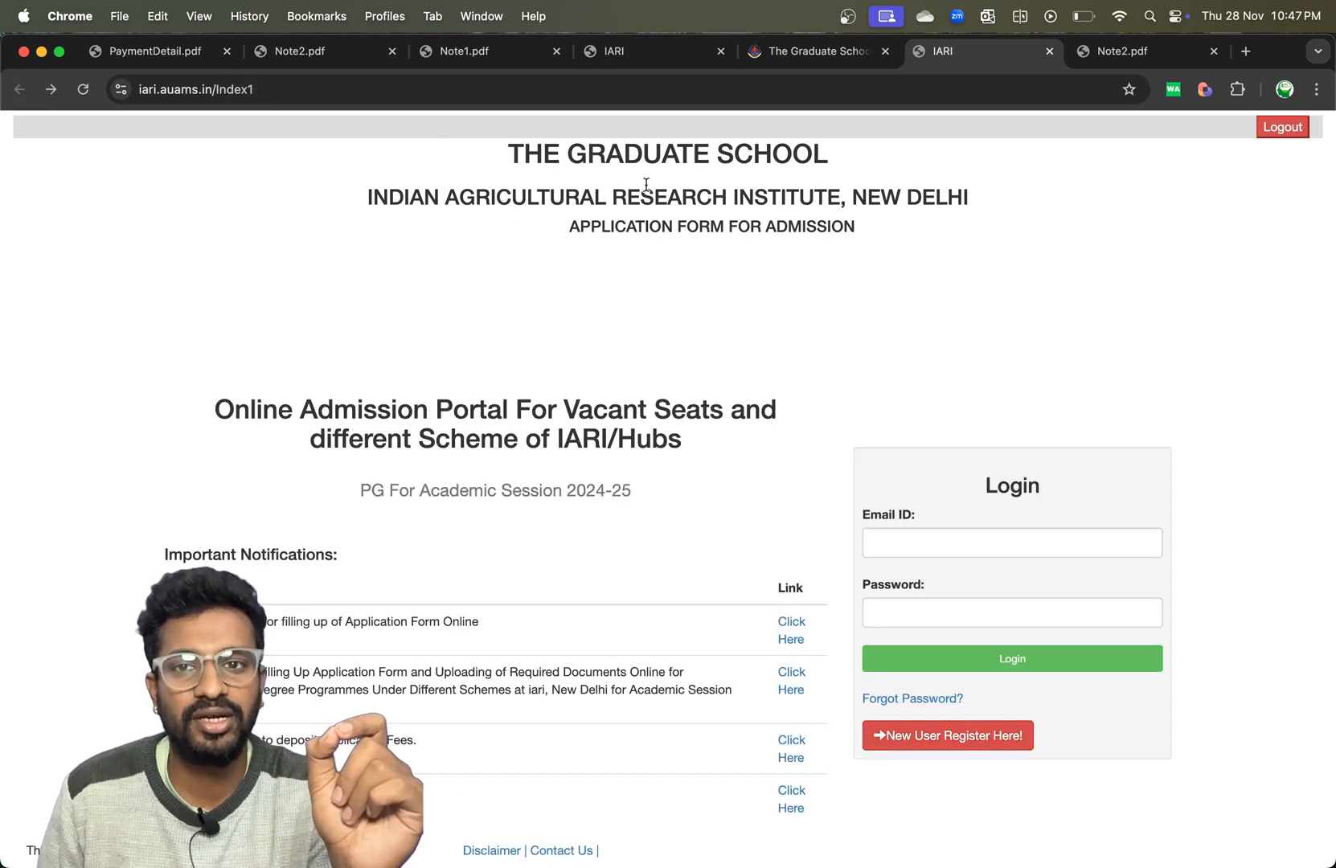
{"action": "left_click", "coordinate": [1012, 543]}
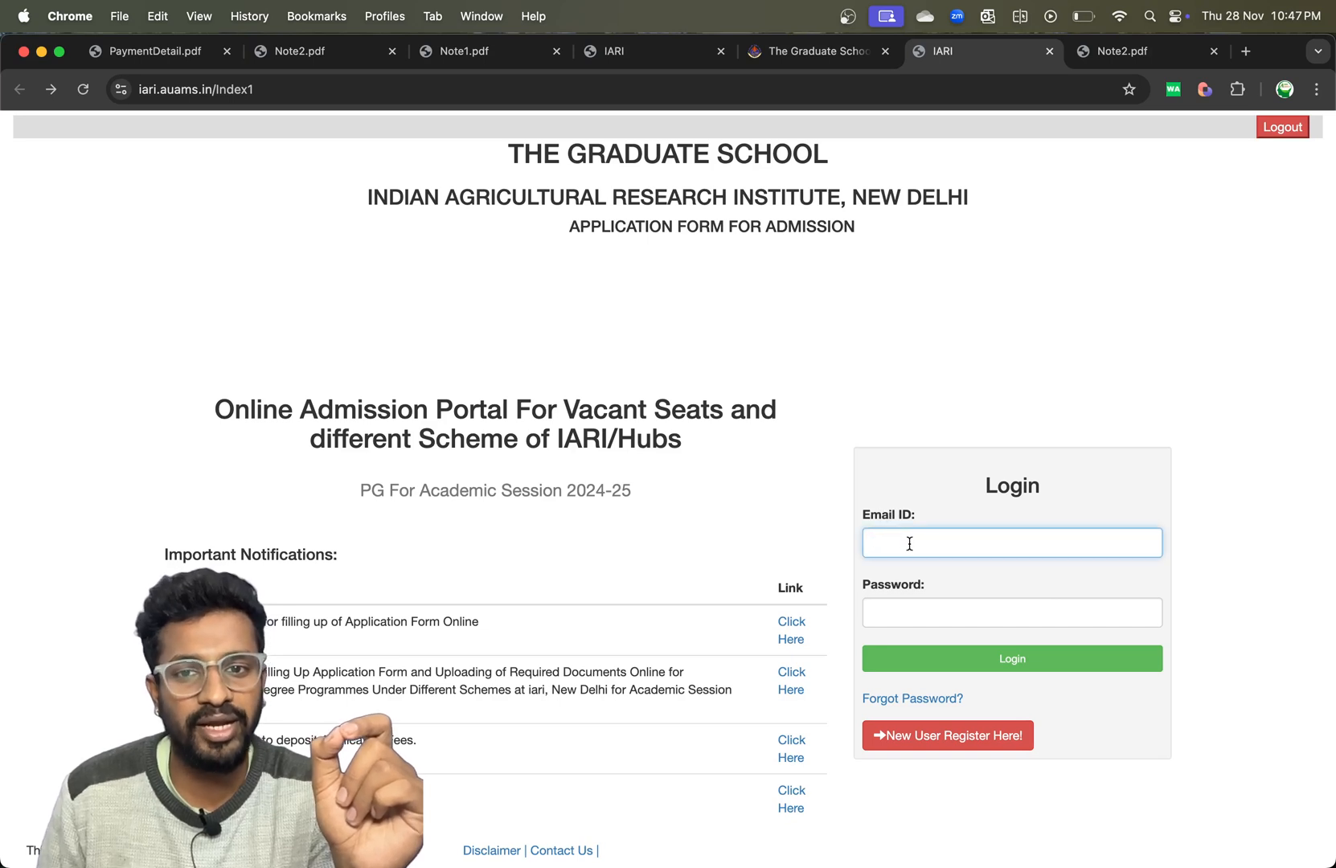
{"action": "type", "text": "arjuns"}
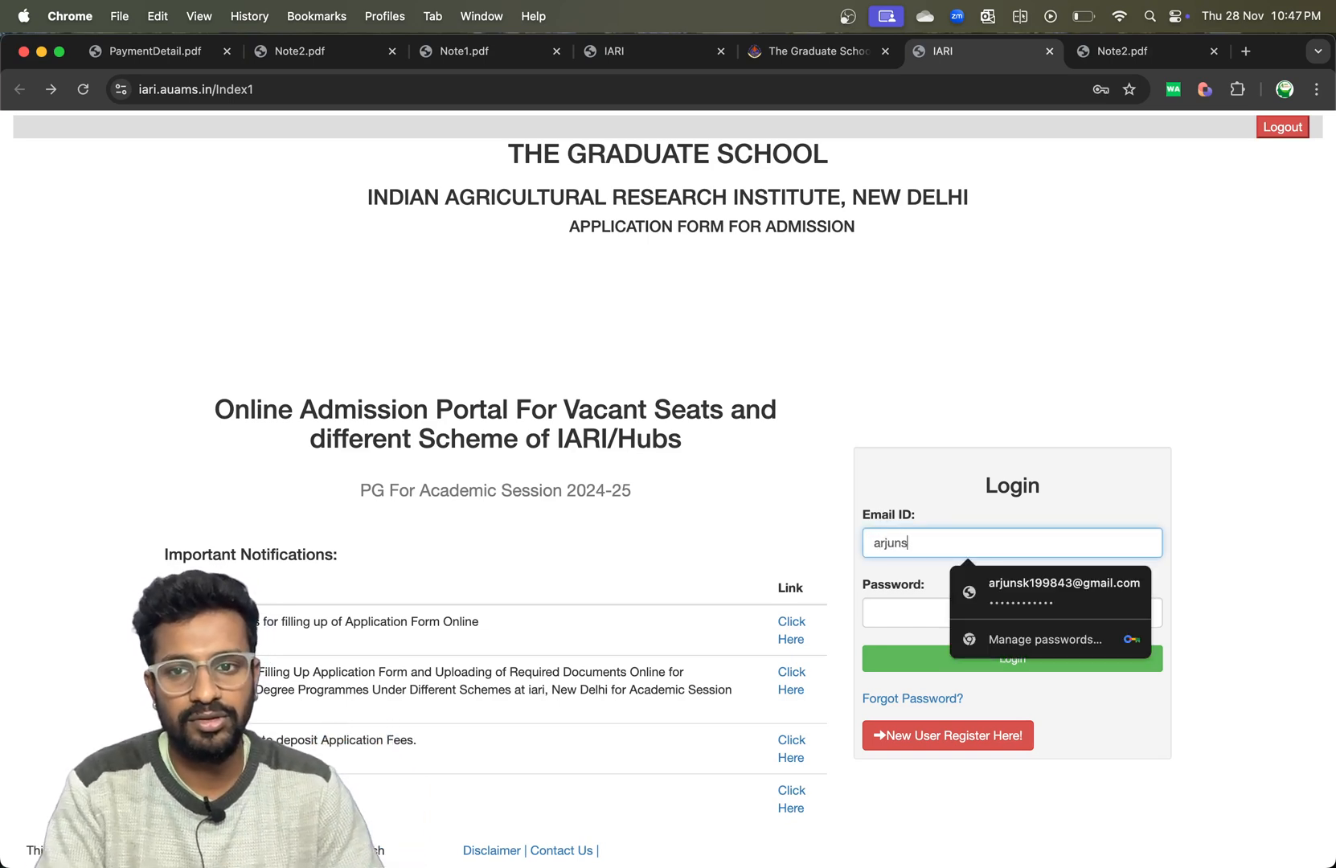
{"action": "left_click", "coordinate": [1063, 582]}
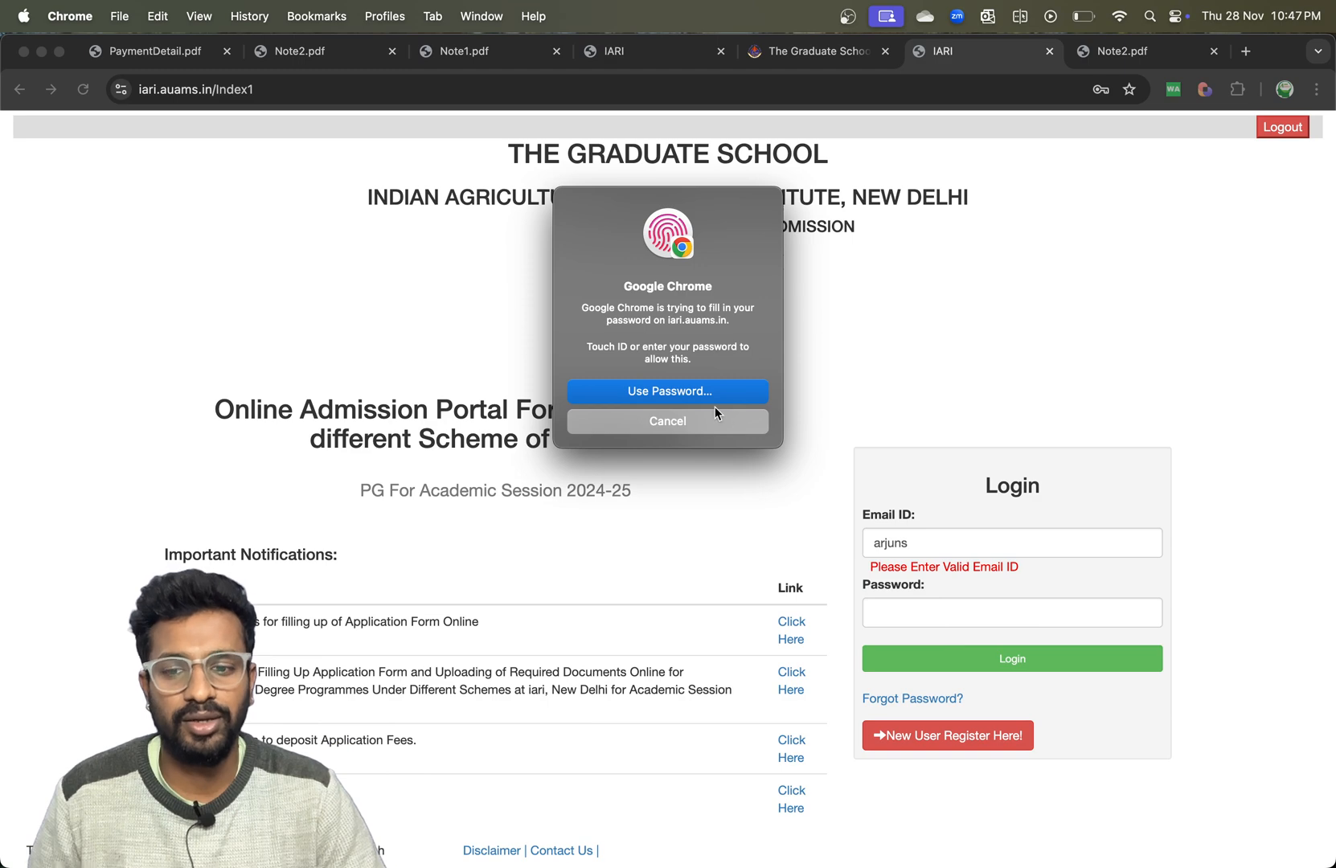
{"action": "left_click", "coordinate": [667, 391]}
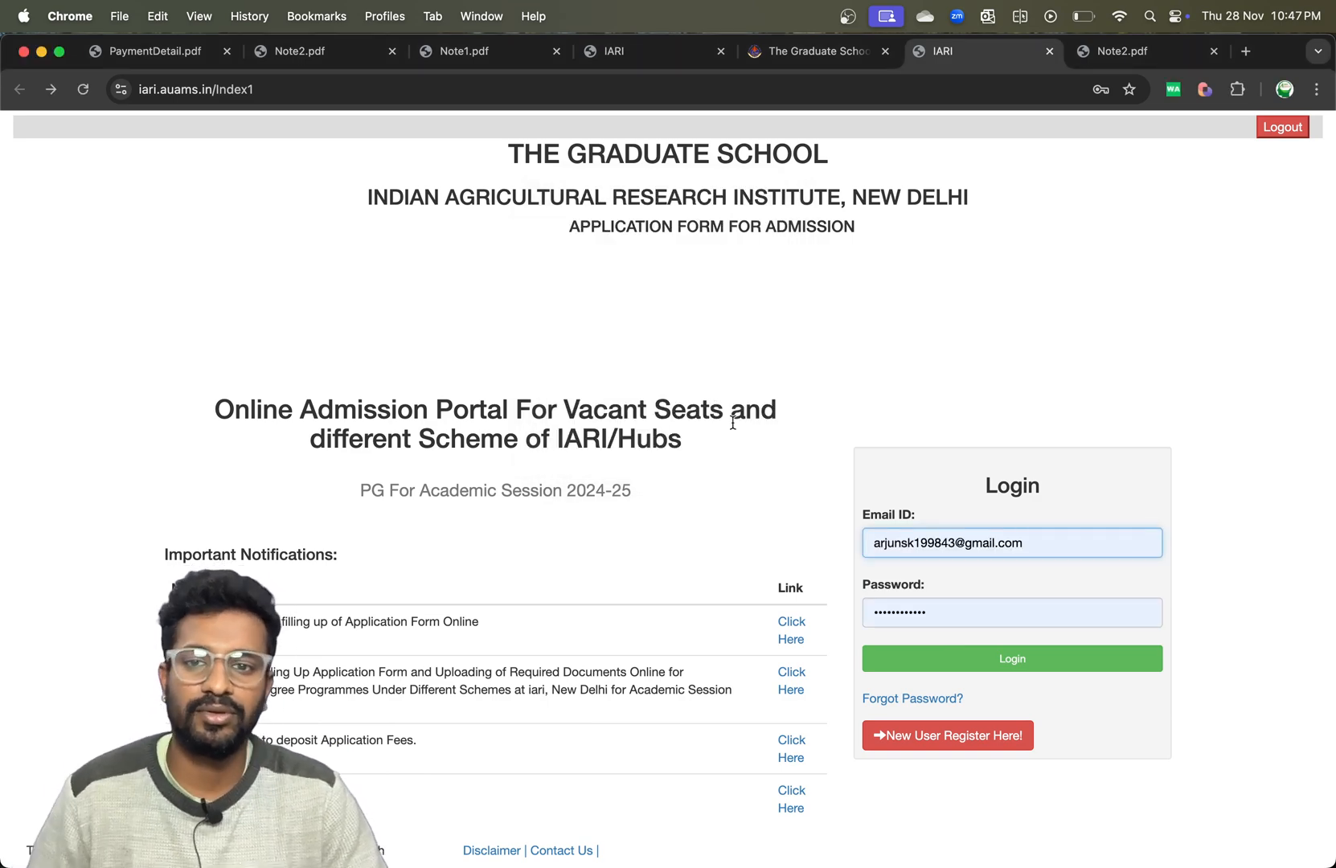
{"action": "left_click", "coordinate": [1012, 658]}
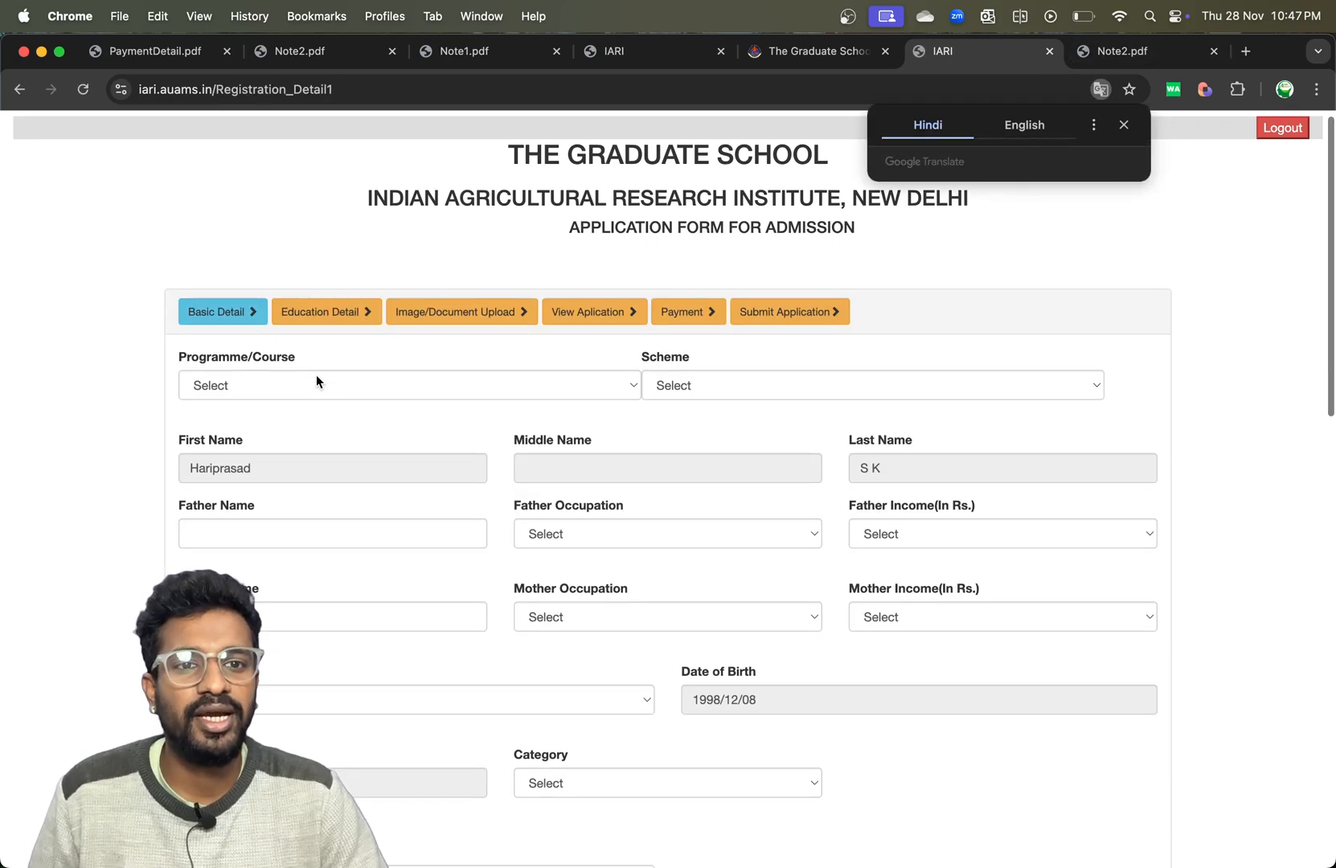
- Choose M.Sc. as the programme and Open as the scheme in Basic Detail
{"action": "left_click", "coordinate": [406, 386]}
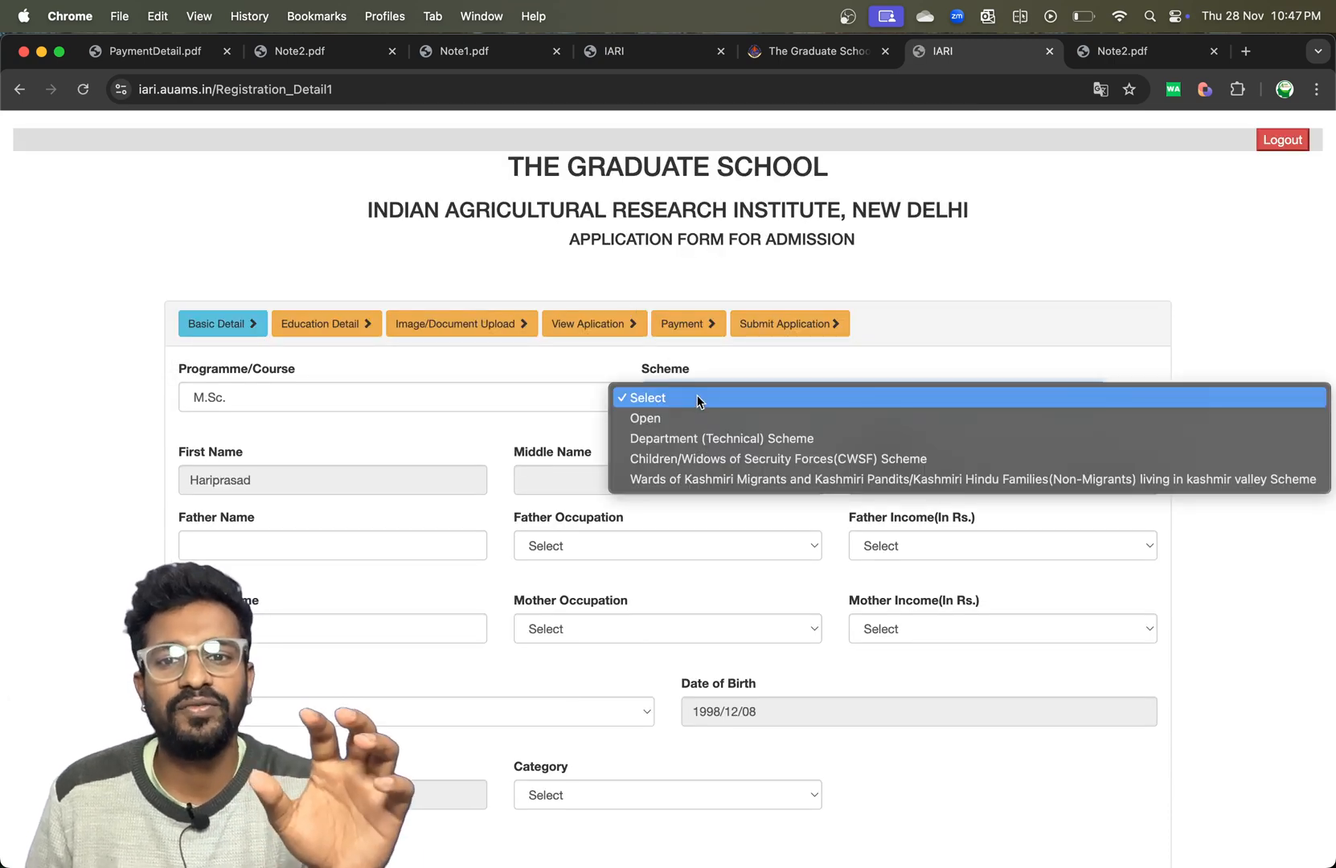
{"action": "mouse_move", "coordinate": [688, 418]}
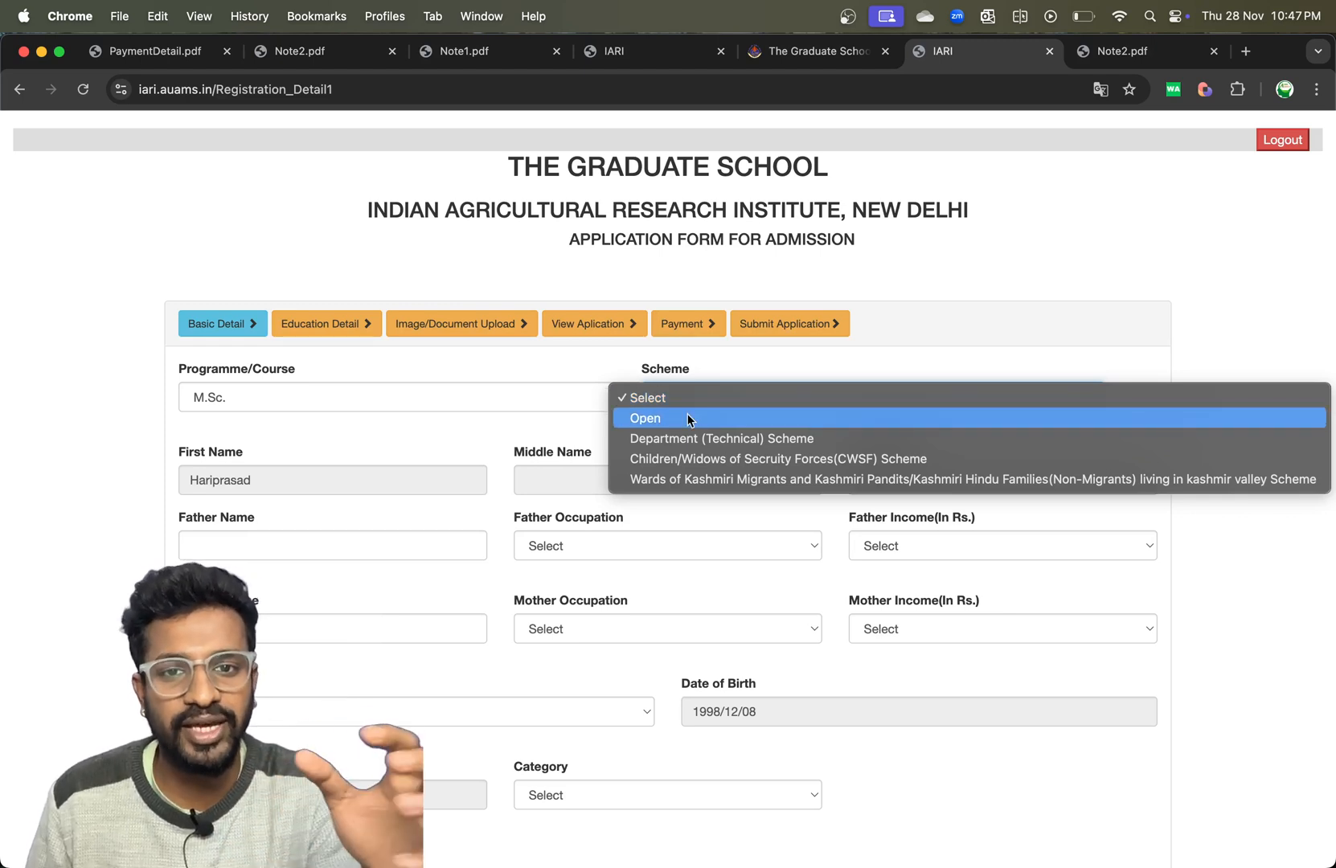
{"action": "left_click", "coordinate": [645, 418]}
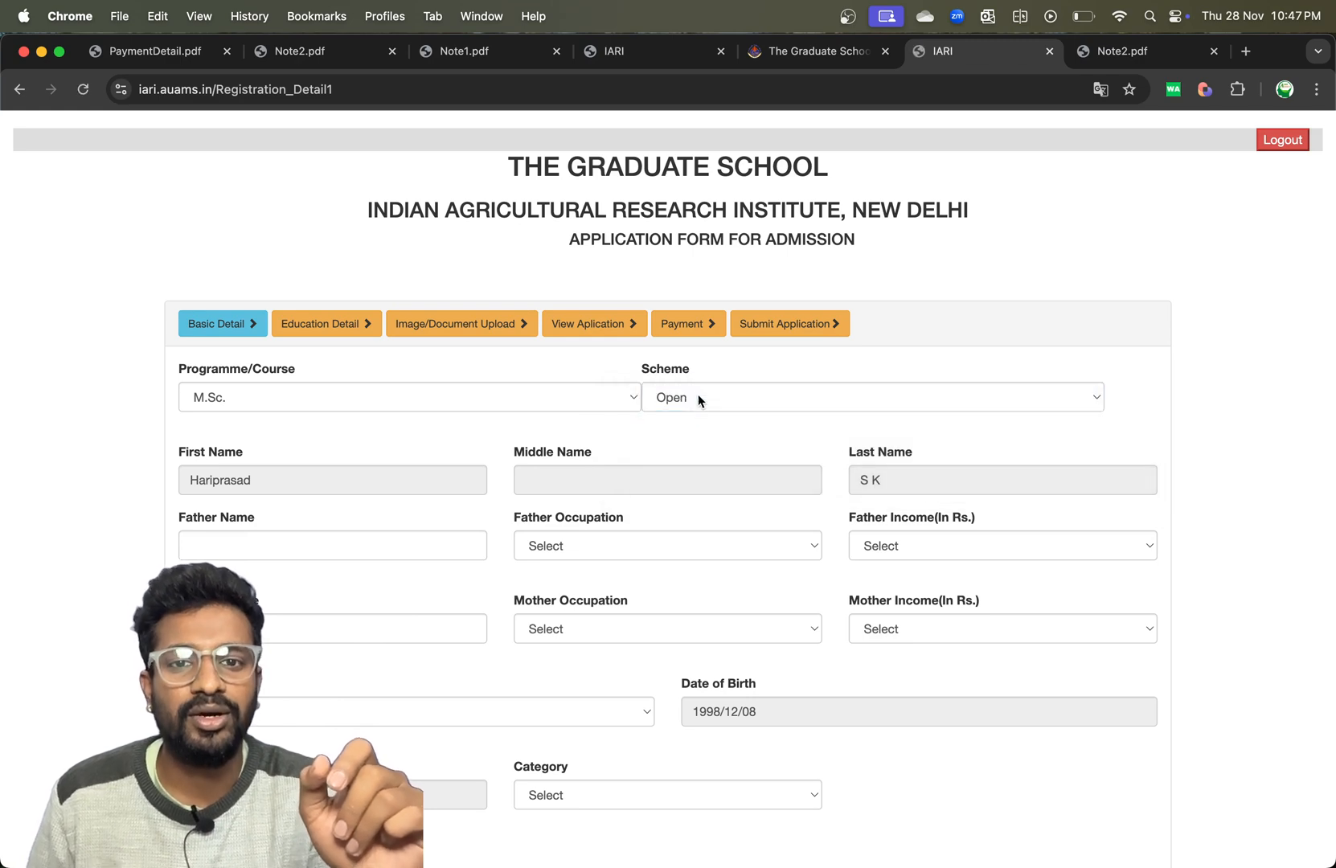
{"action": "left_click", "coordinate": [871, 397]}
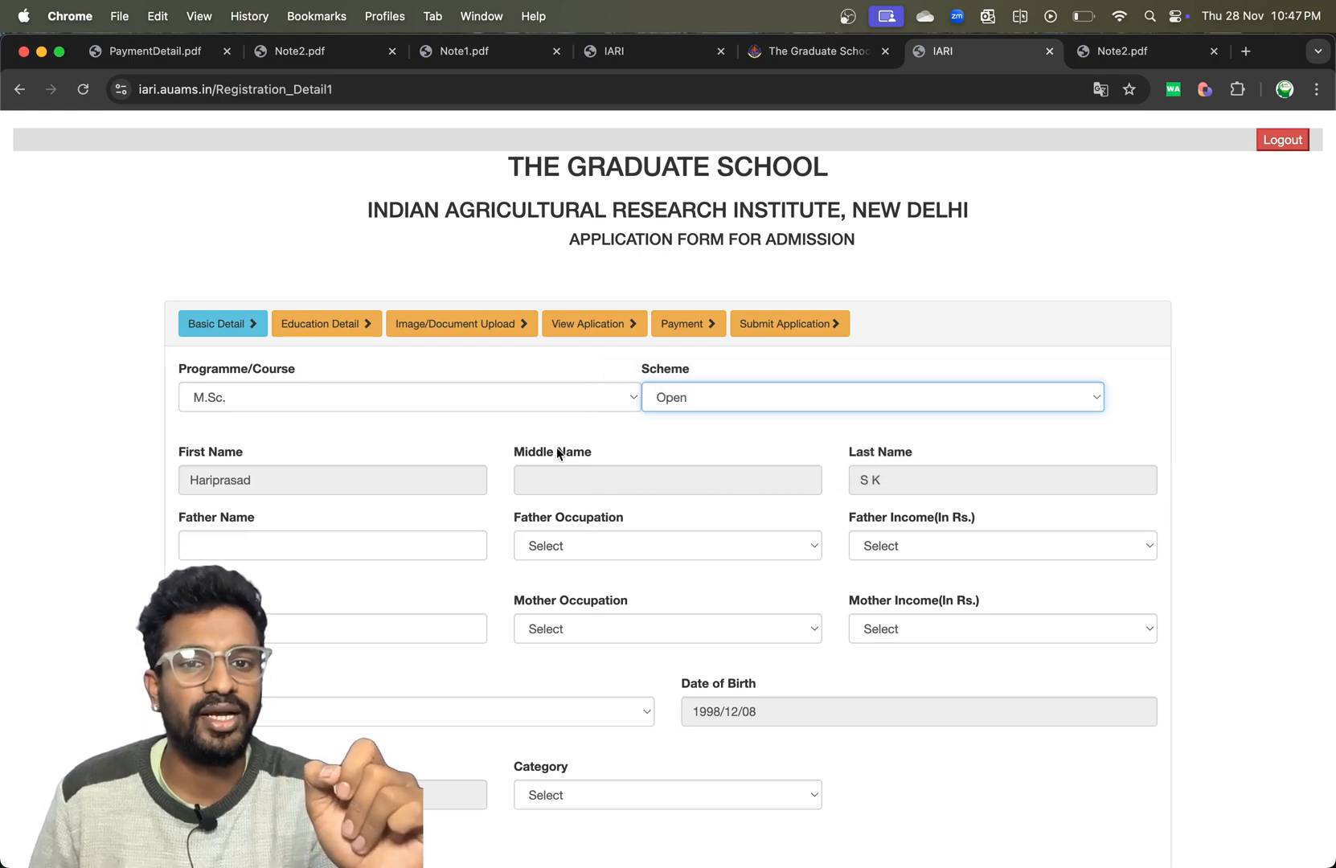
{"action": "scroll", "scroll_direction": "down", "scroll_amount": 3}
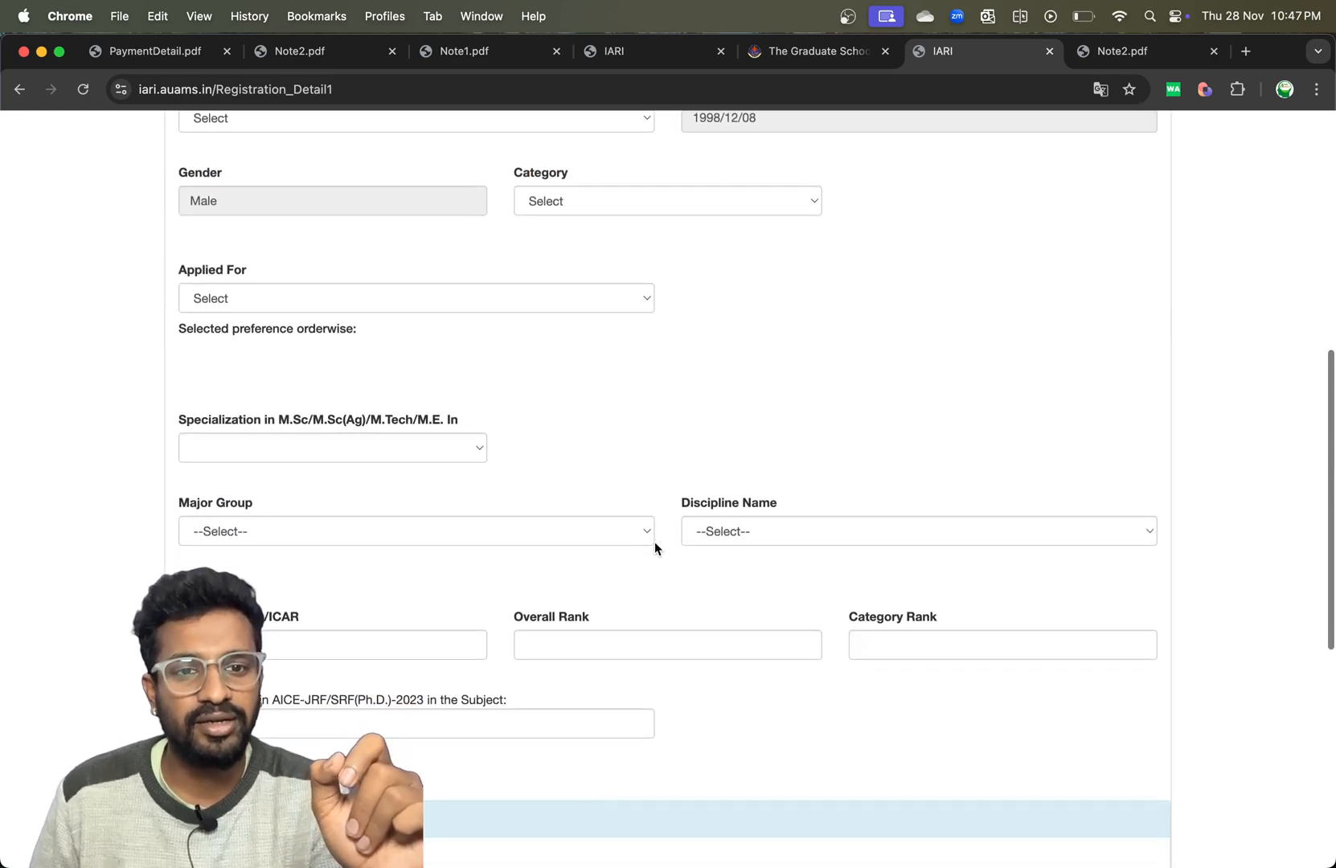
{"action": "scroll", "scroll_direction": "down", "scroll_amount": 3}
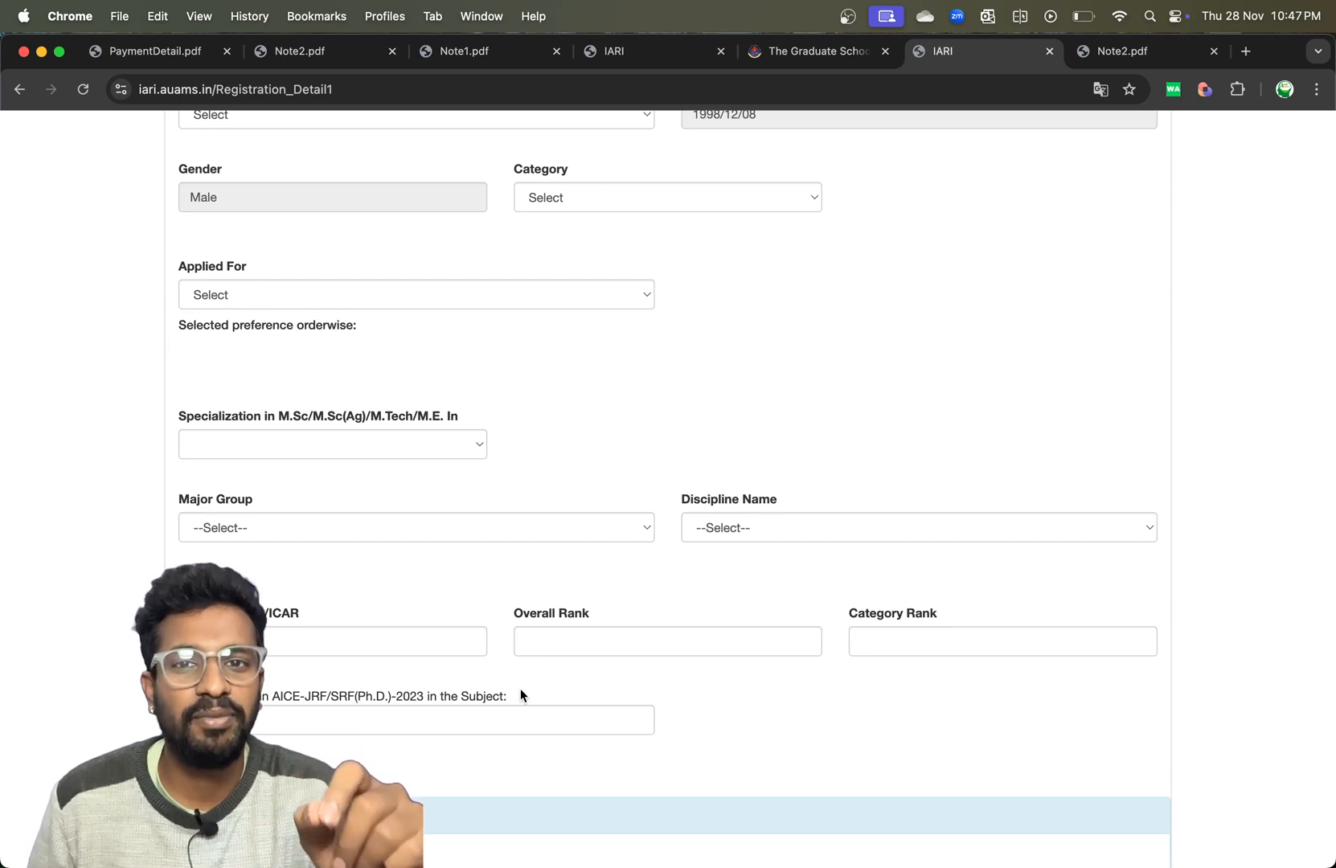
{"action": "mouse_move", "coordinate": [527, 679]}
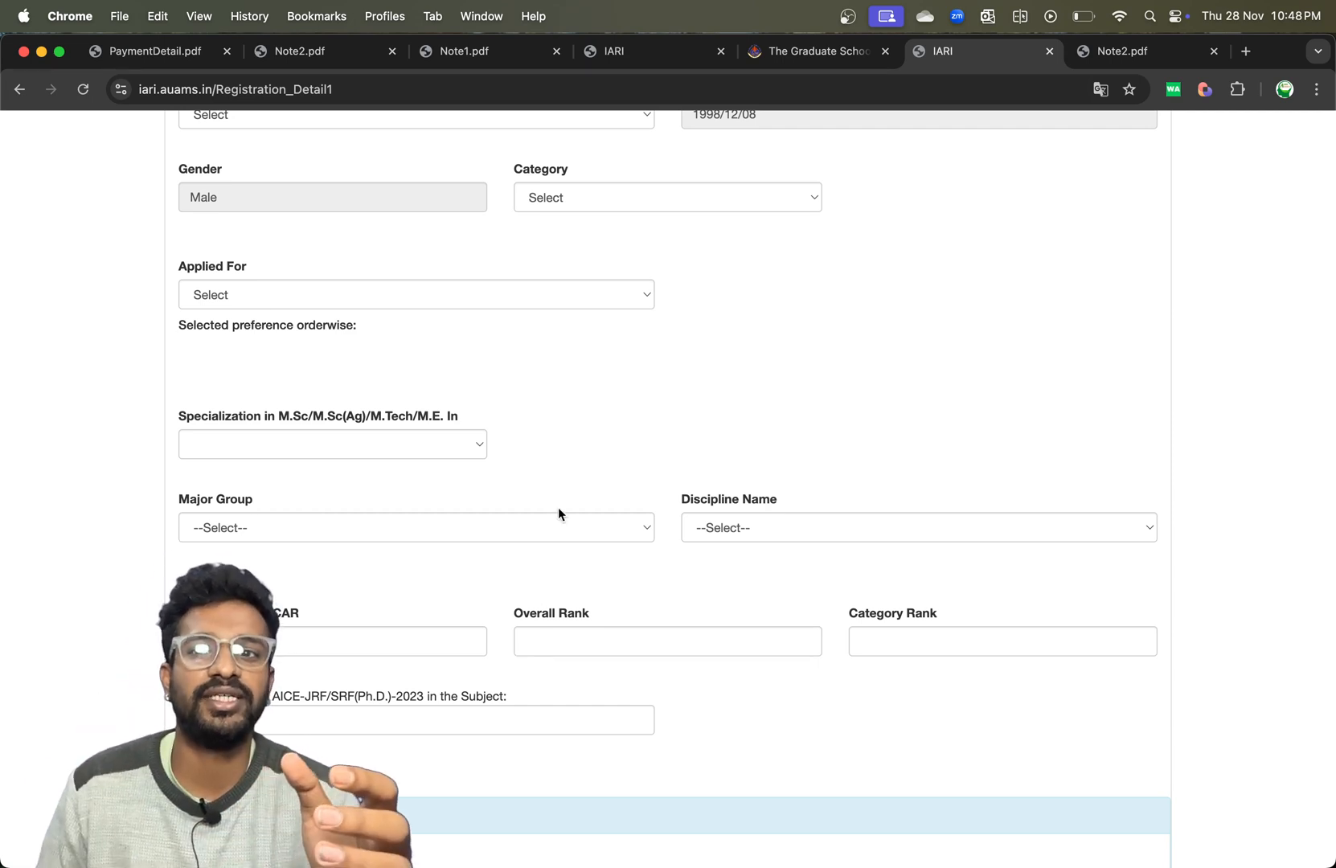
{"action": "left_click", "coordinate": [1112, 52]}
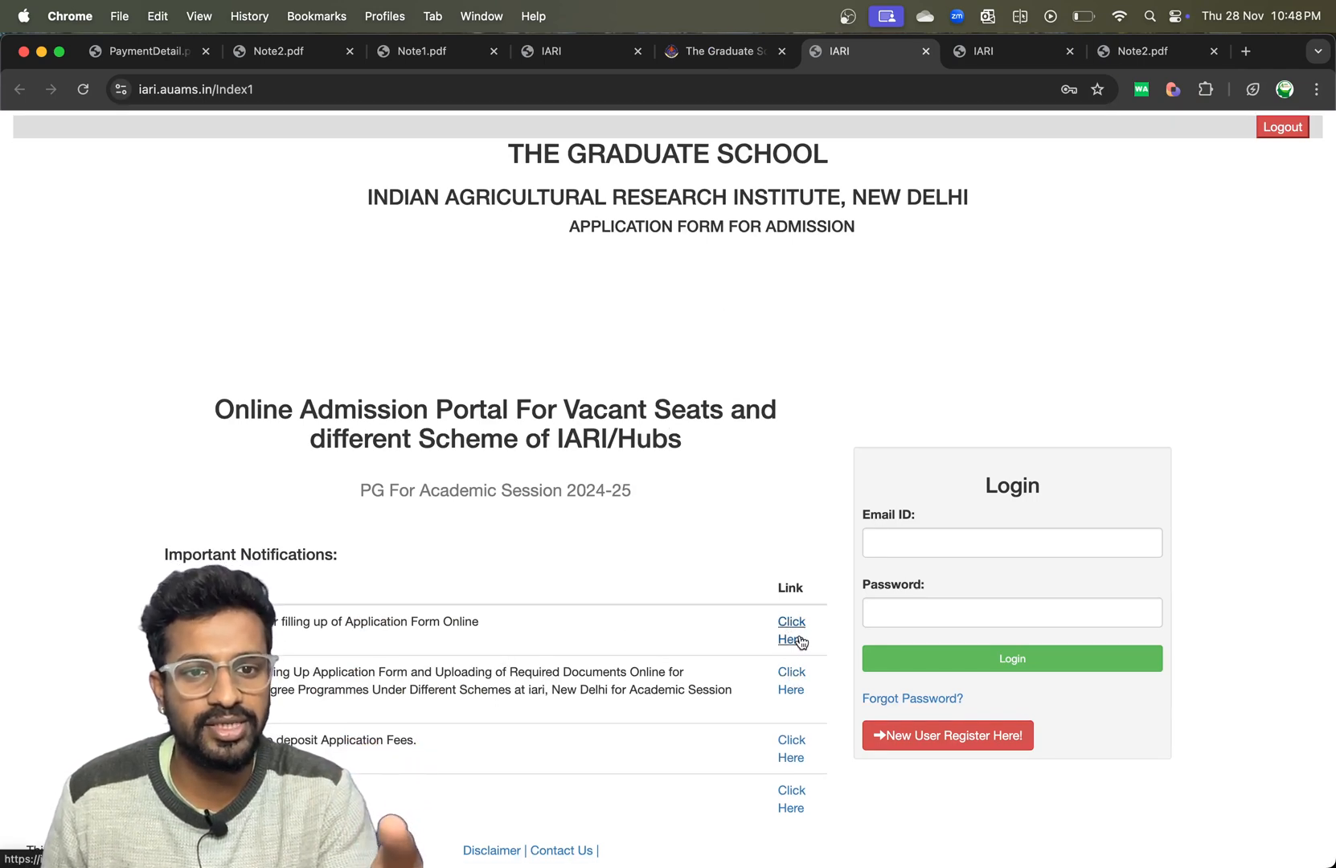
- View Note1.pdf listing the PG 2024-25 schedule and category-wise vacant seats
{"action": "left_click", "coordinate": [791, 630]}
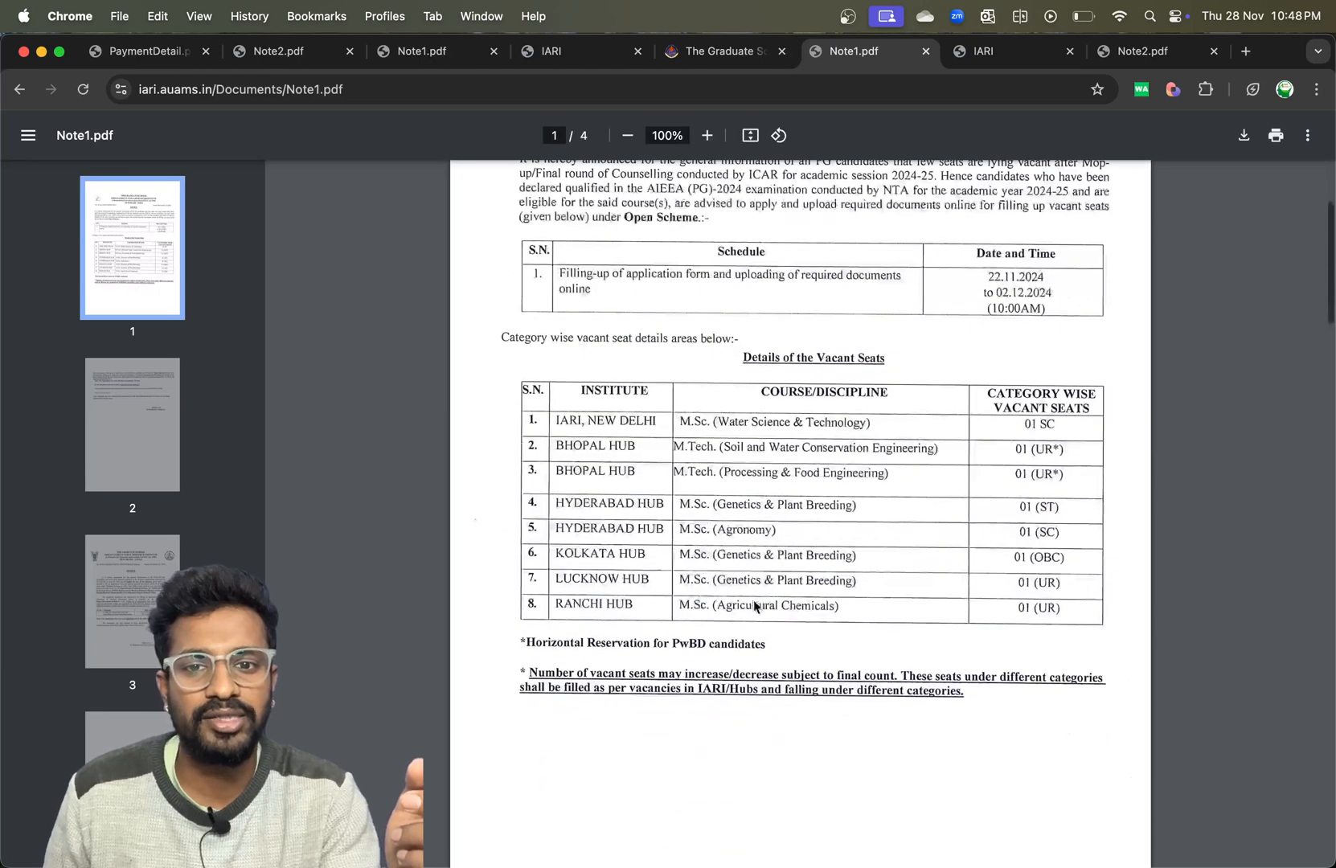
{"action": "mouse_move", "coordinate": [904, 426]}
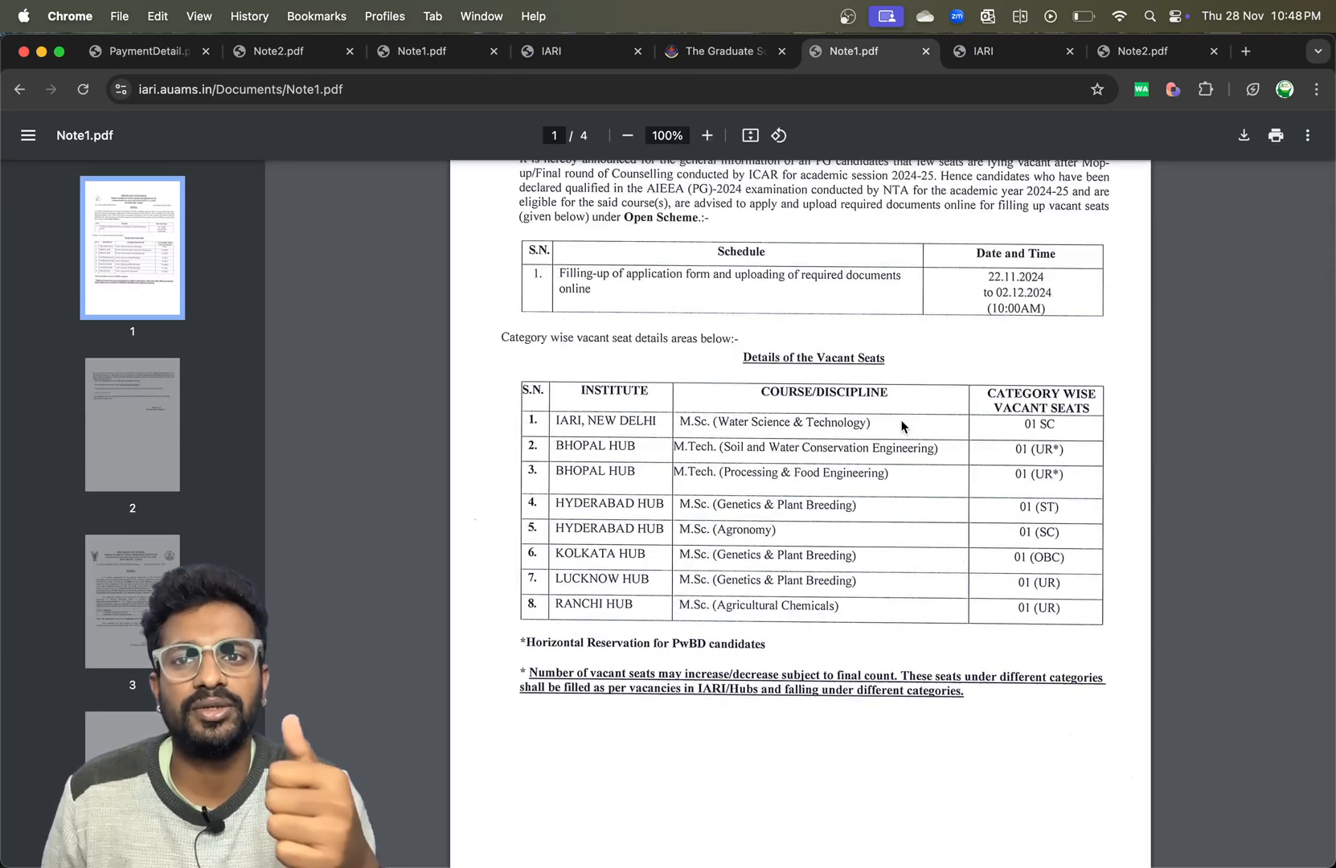